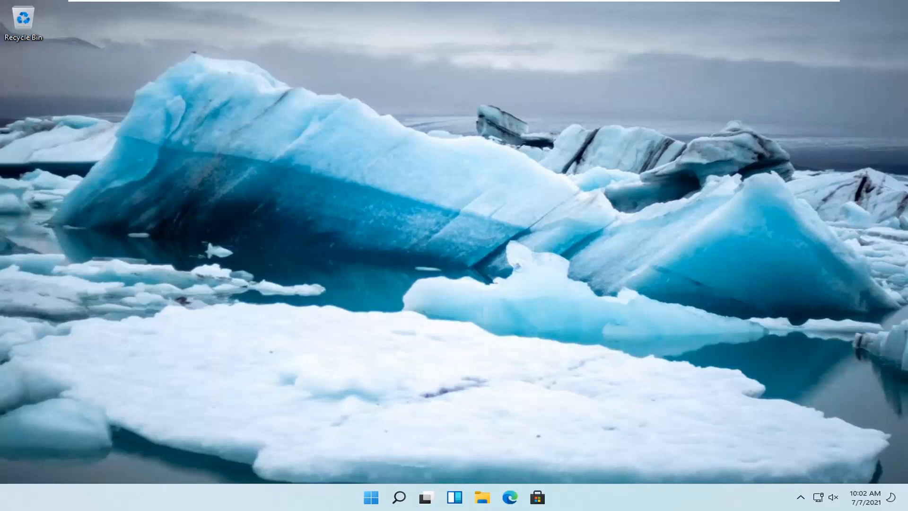
- Open the Windows search panel from the taskbar to look for Settings
left_click(398, 497)
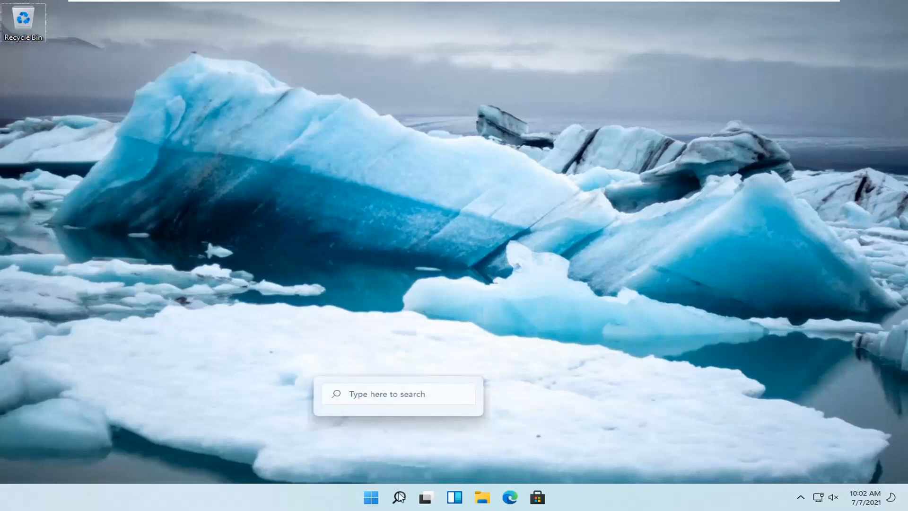
left_click(398, 497)
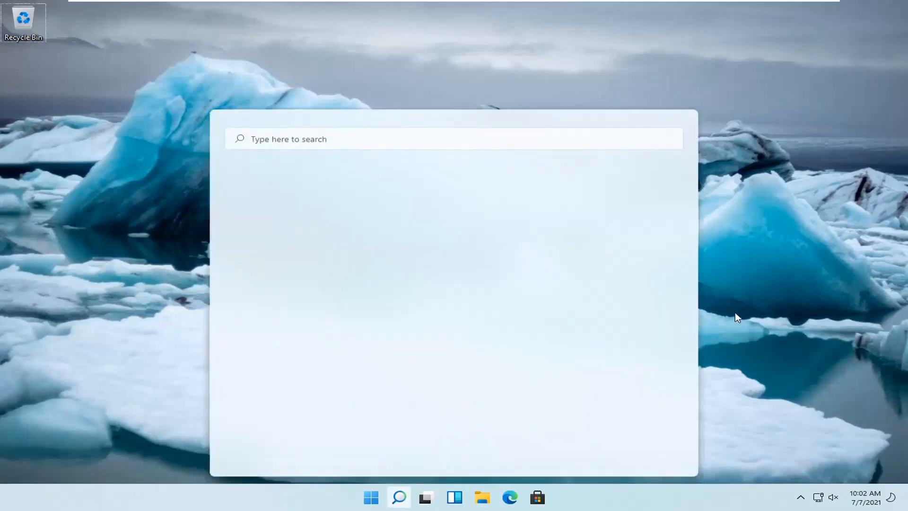
mouse_move(156, 412)
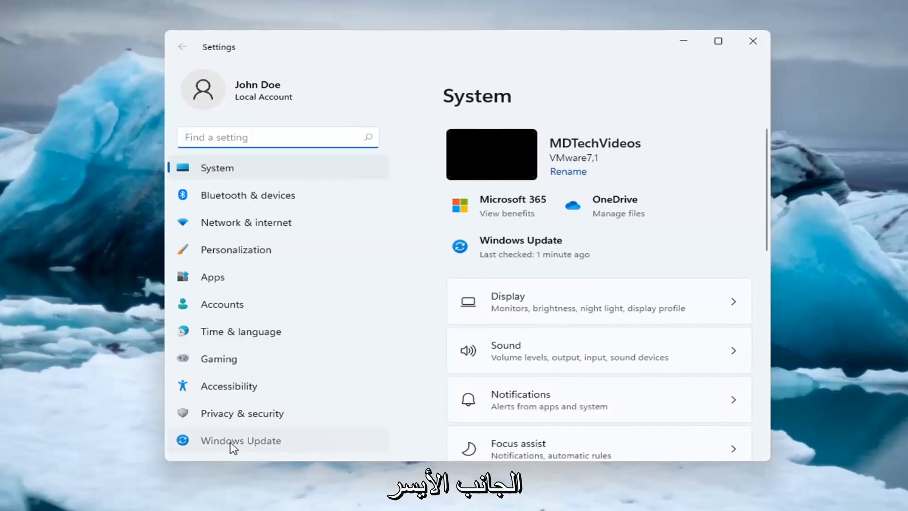
- On the Windows Update page, choose a duration from the Pause updates dropdown
left_click(240, 441)
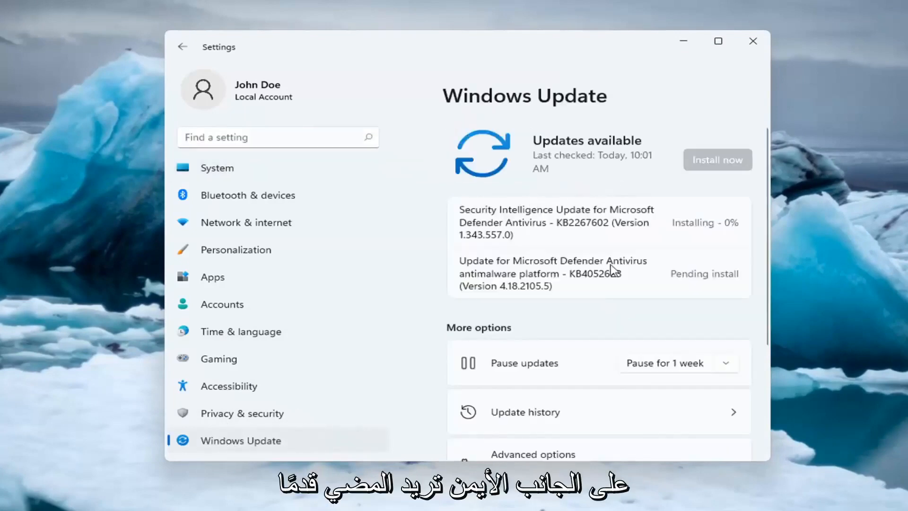
scroll("down", 3)
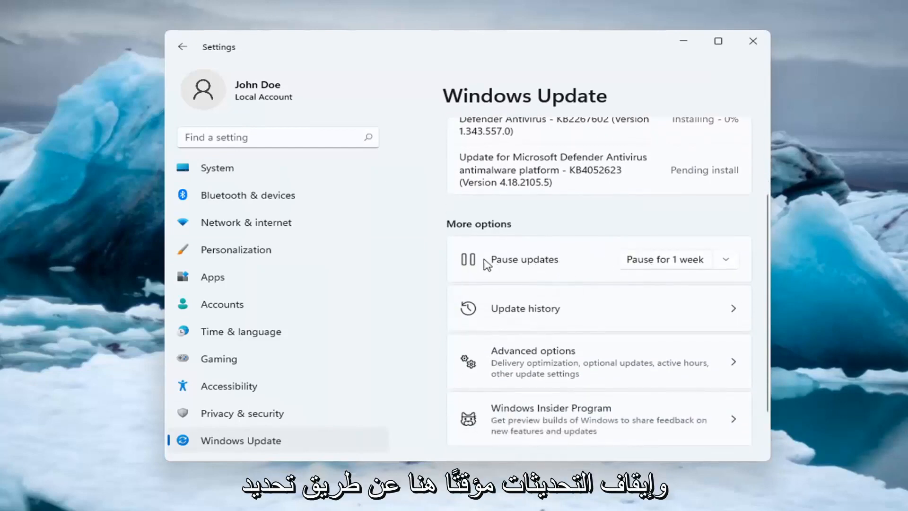
mouse_move(473, 269)
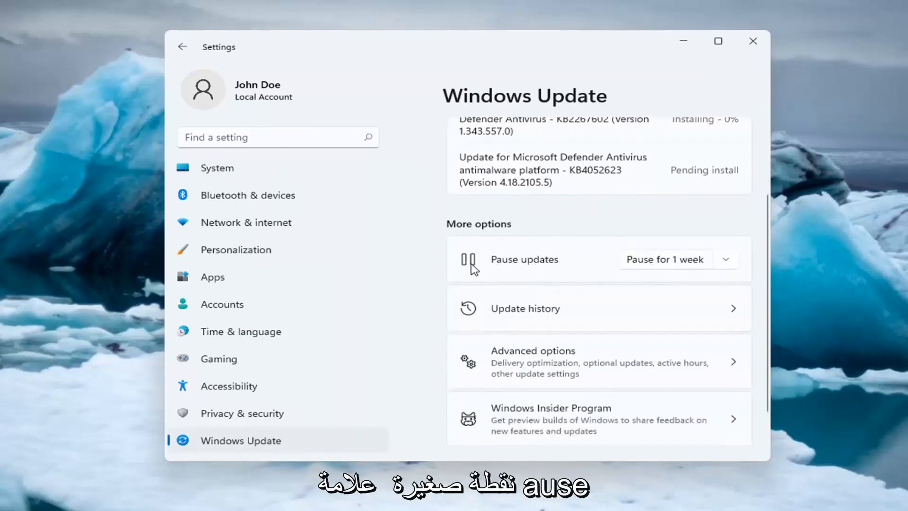
left_click(725, 259)
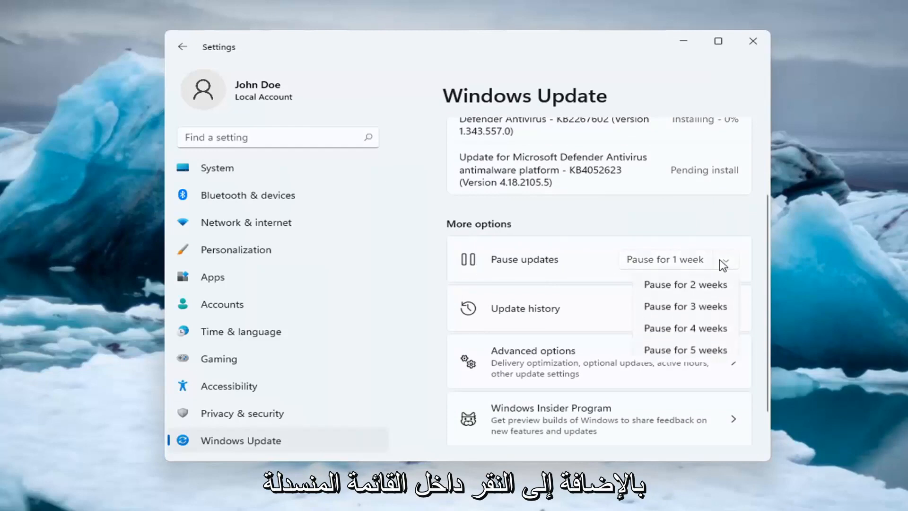
mouse_move(666, 310)
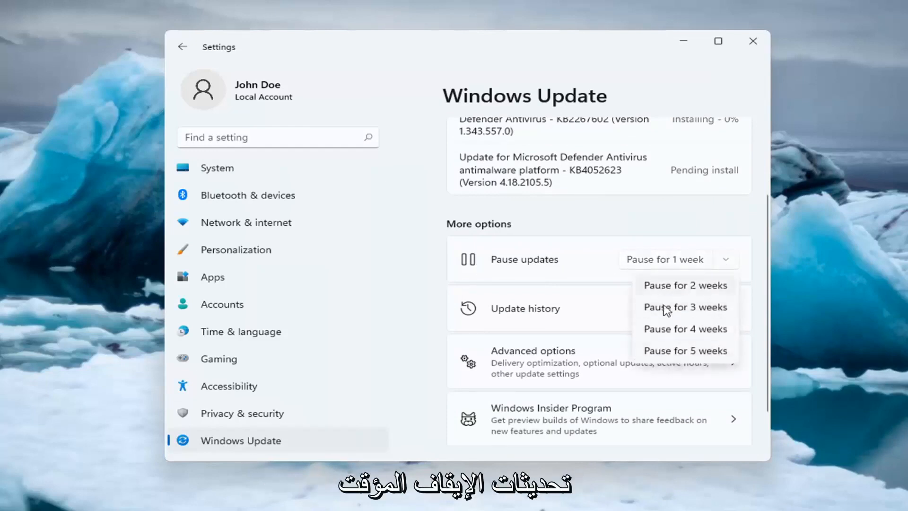
left_click(684, 285)
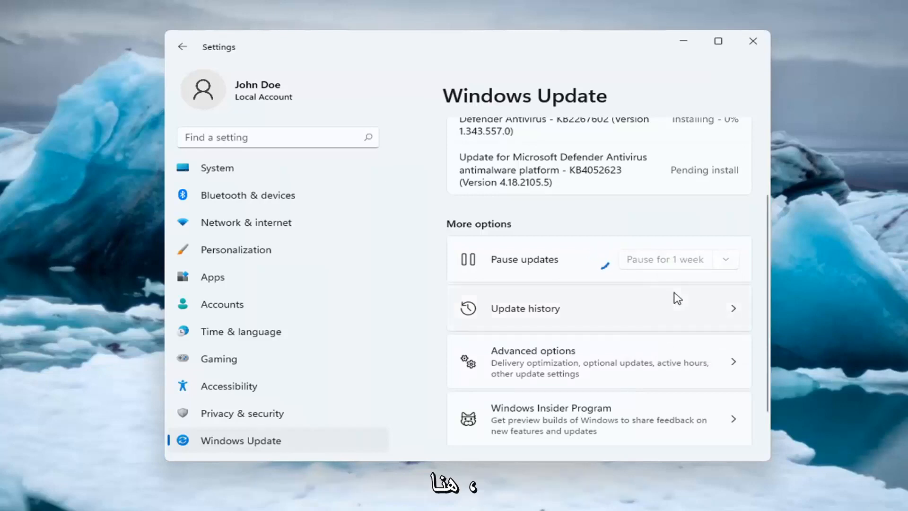
mouse_move(677, 298)
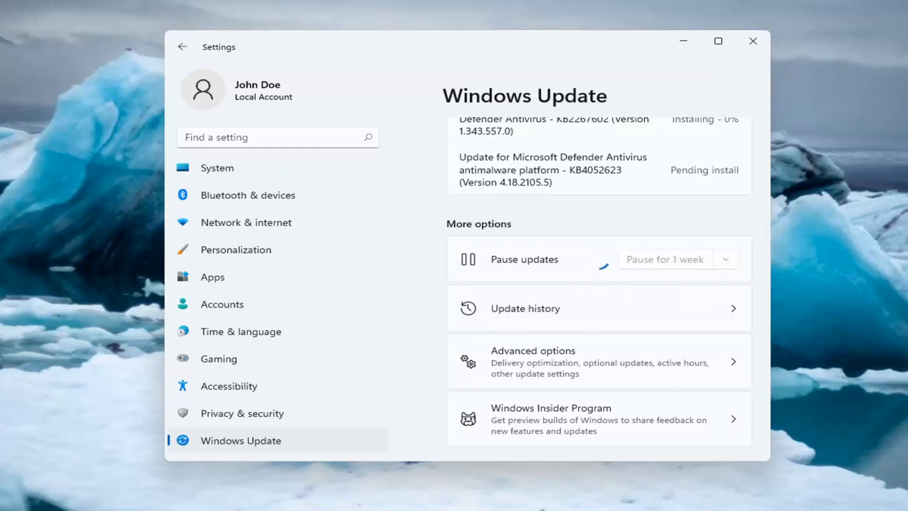
- Confirm updates show as paused, then close the Settings window
left_click(664, 258)
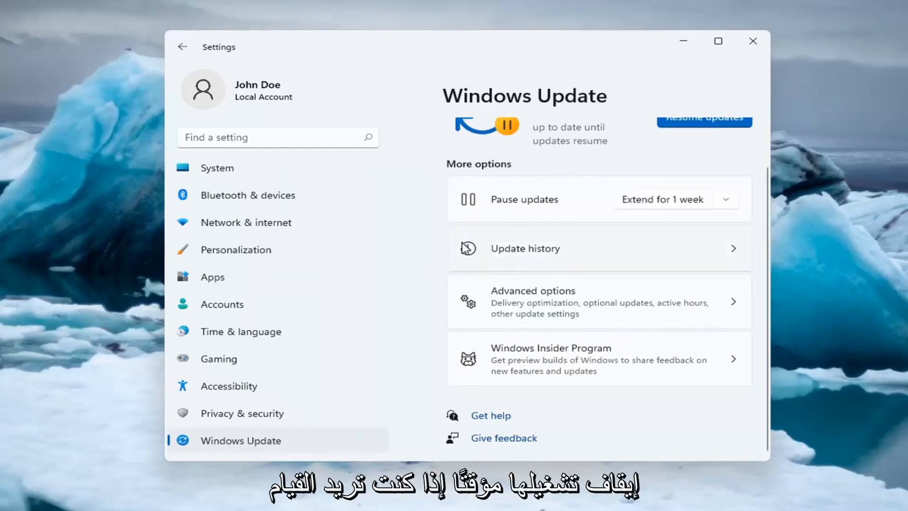
mouse_move(753, 41)
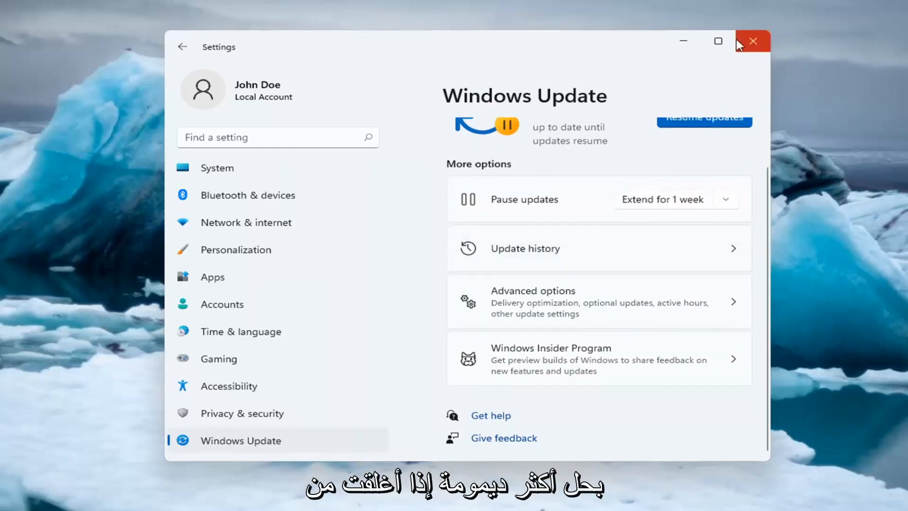
left_click(752, 42)
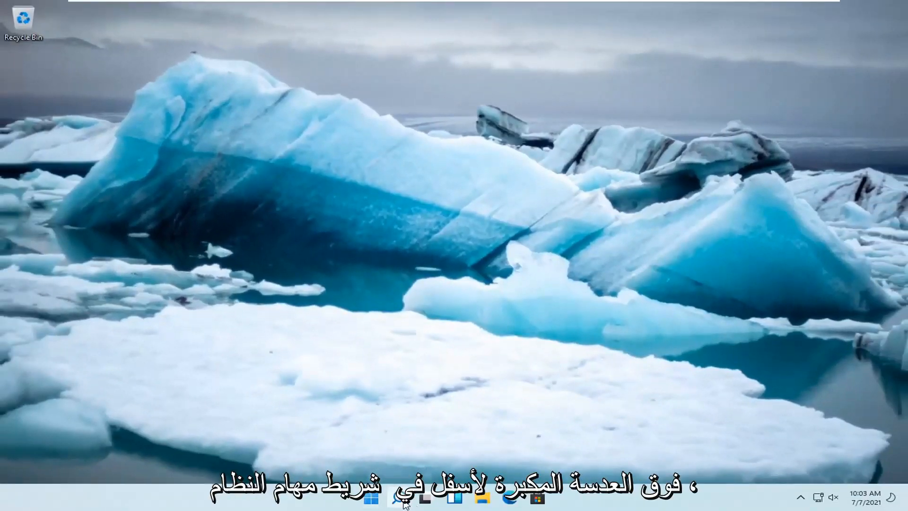
- Search the taskbar for 'services' and launch the Services console
left_click(399, 497)
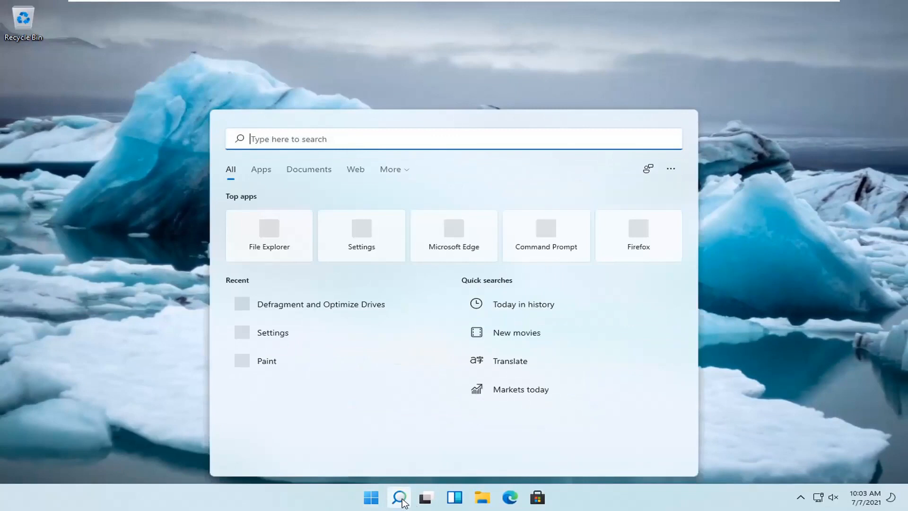
type("services")
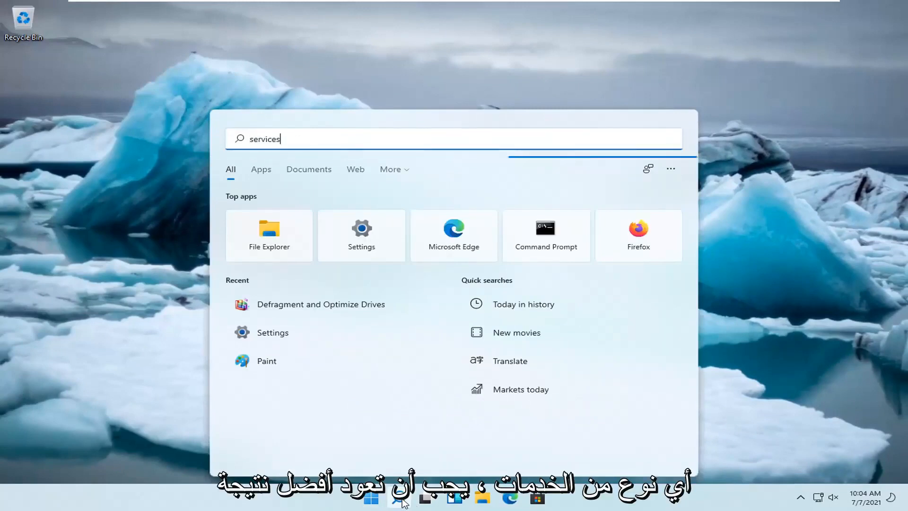
type("services")
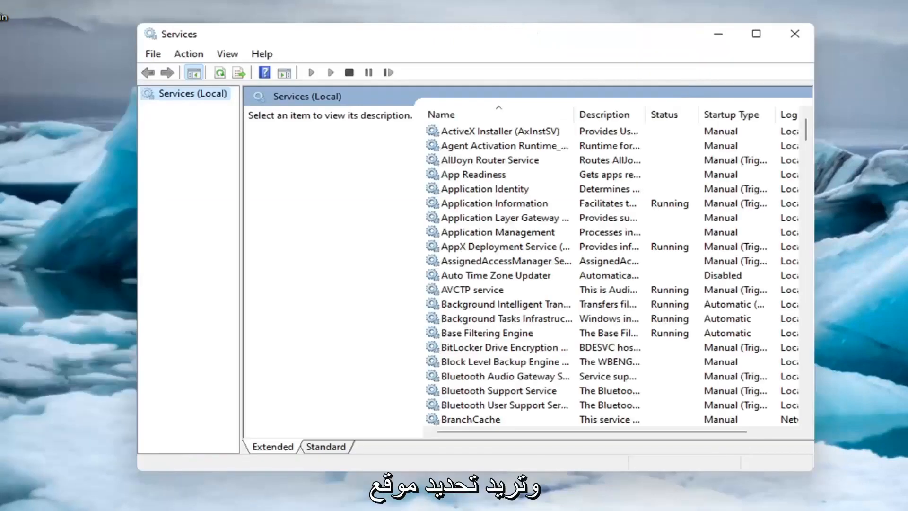
- In BITS properties, stop the service and save startup type Disabled with OK
left_click(504, 323)
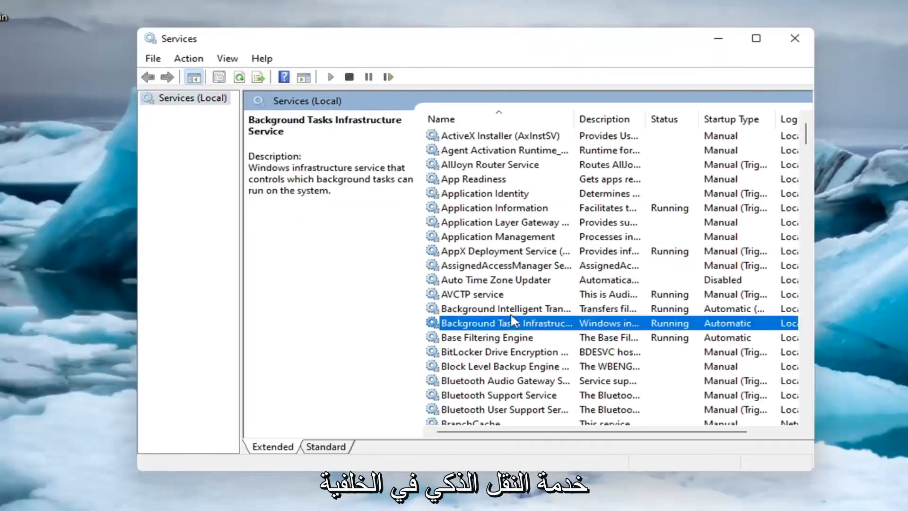
left_click(504, 308)
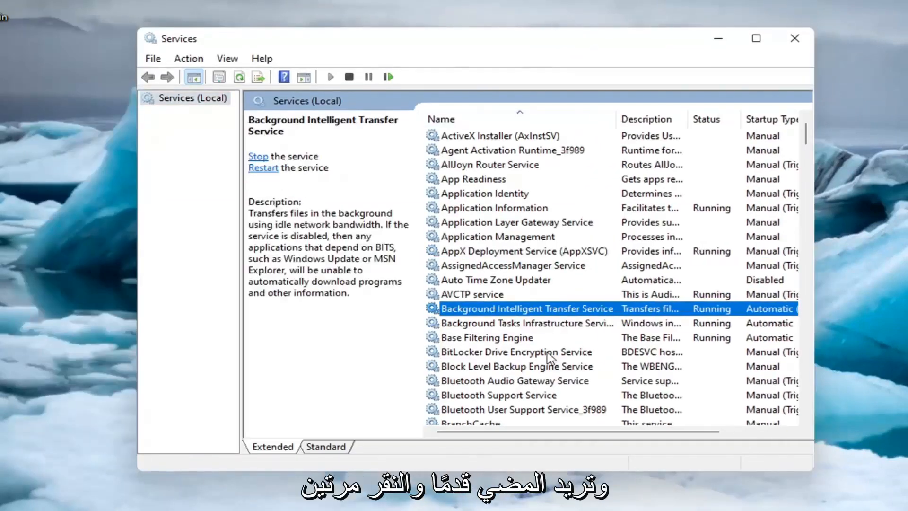
double_click(526, 308)
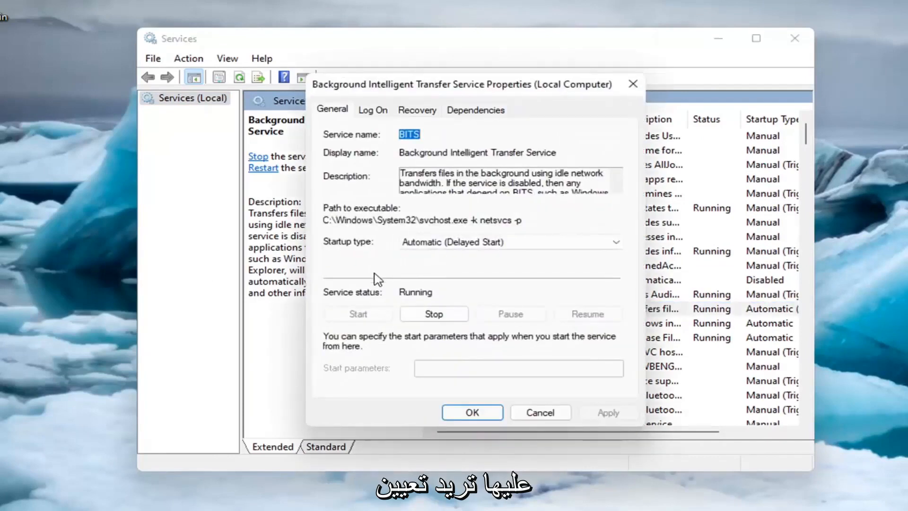
mouse_move(433, 314)
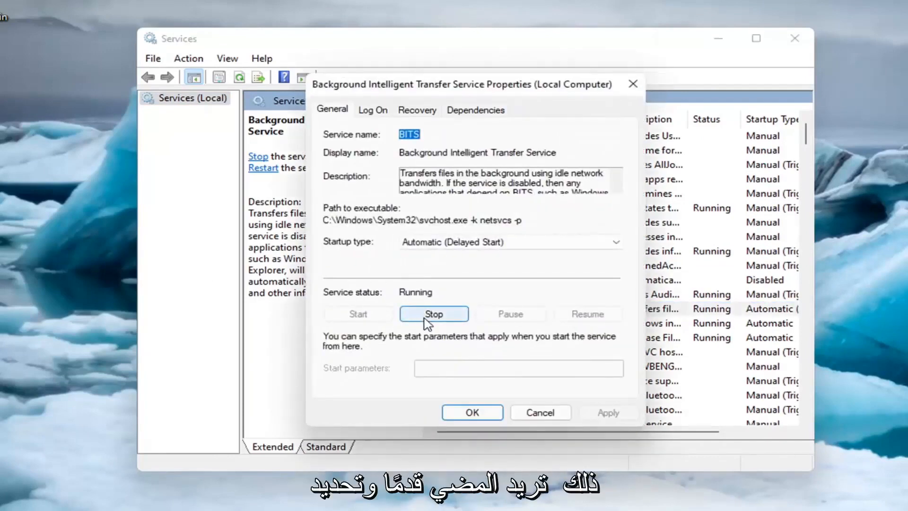
left_click(433, 313)
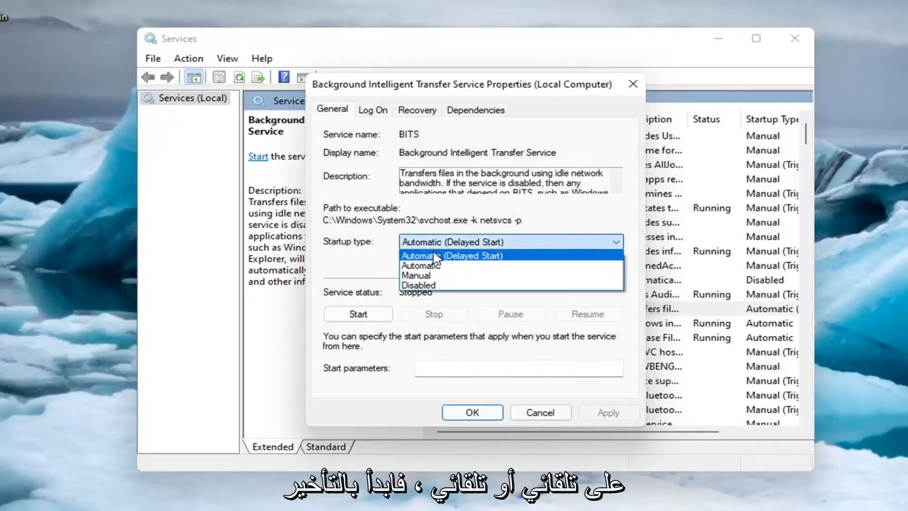
left_click(418, 285)
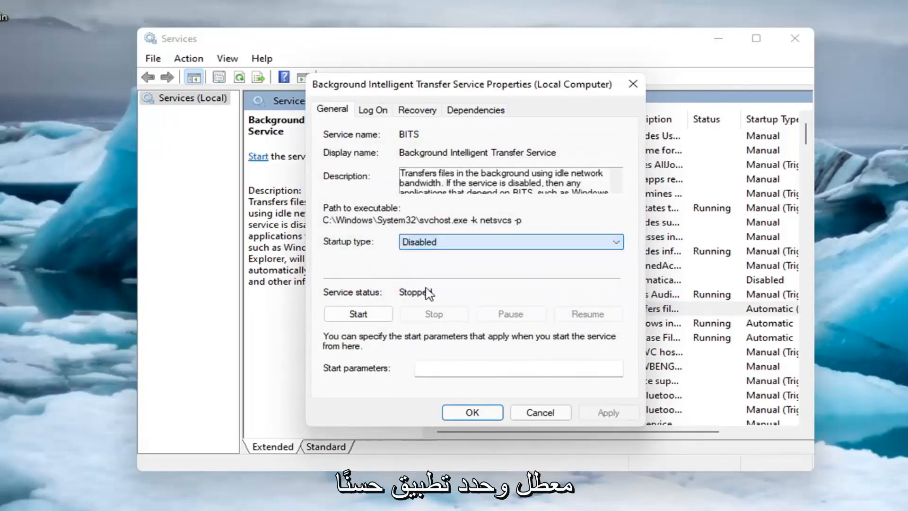
left_click(471, 413)
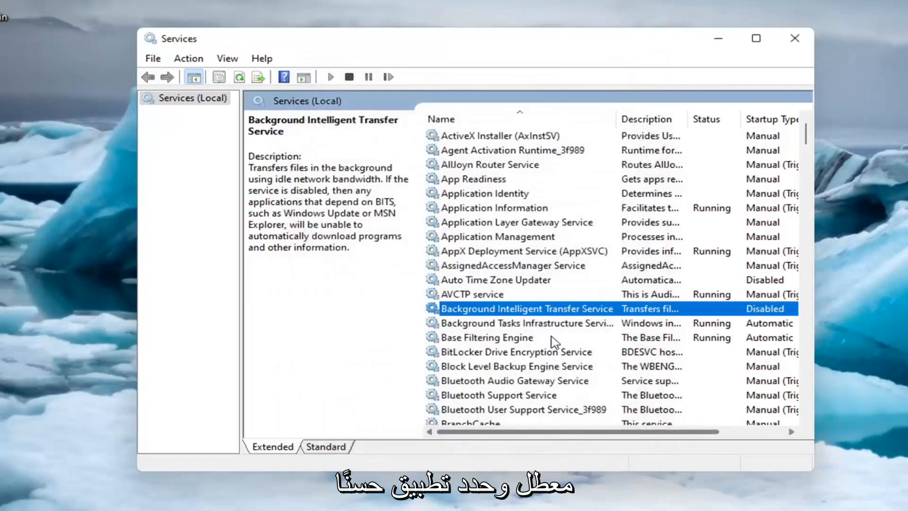
- Scroll the services list to the bottom to reveal the Windows Update entry
scroll("down", 3)
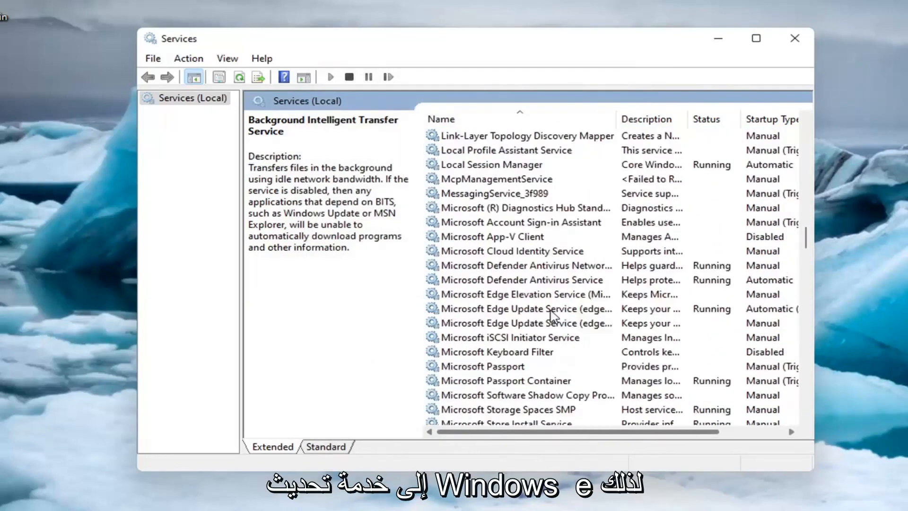
scroll("down", 3)
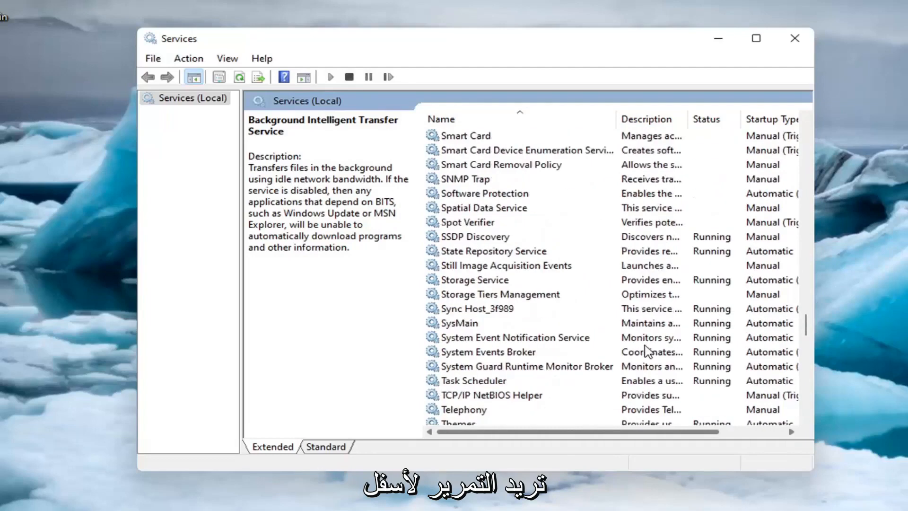
scroll("down", 3)
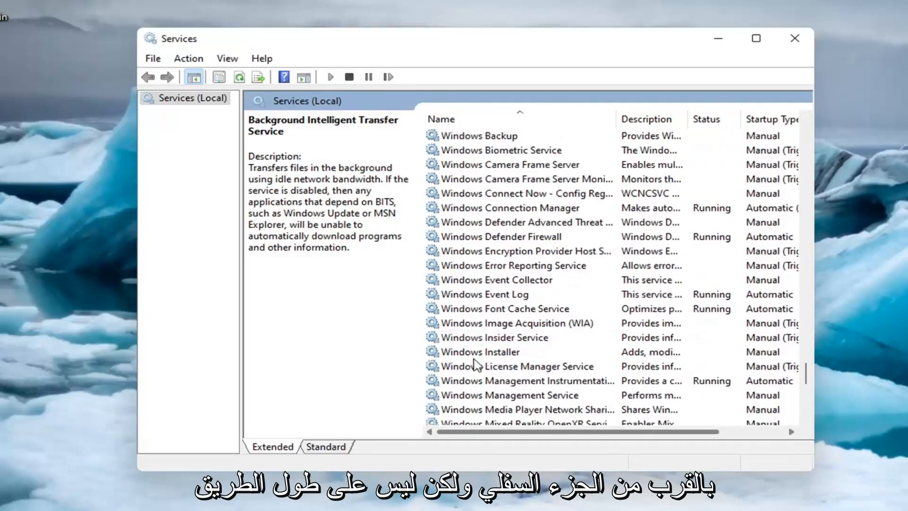
scroll("down", 3)
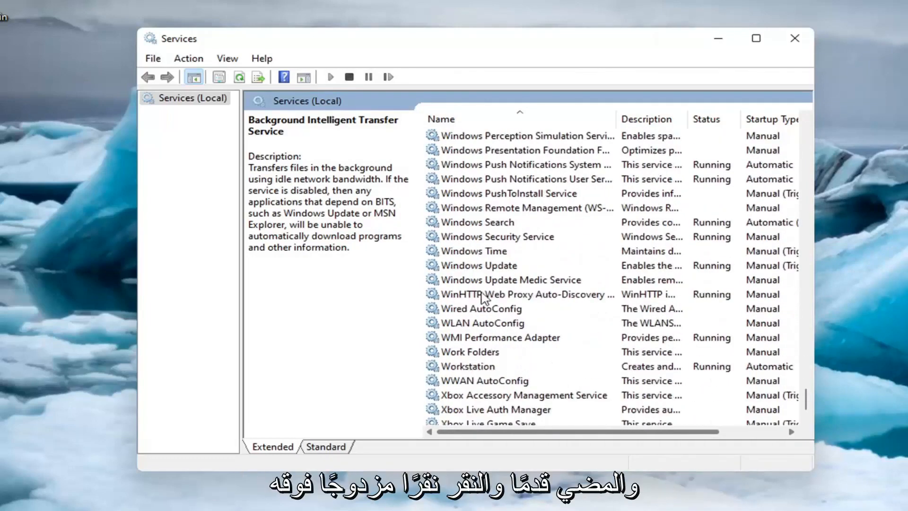
- Stop Windows Update, set its startup type to Disabled, and close Services
double_click(478, 266)
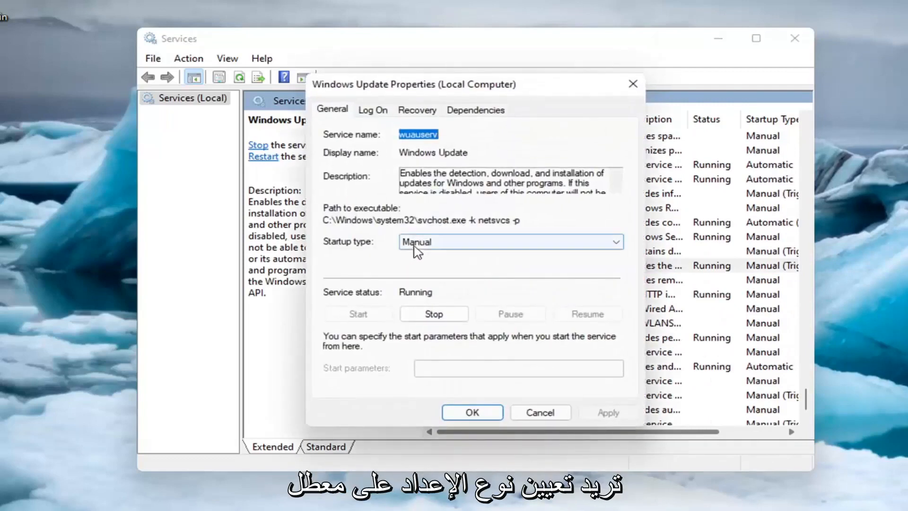
left_click(433, 313)
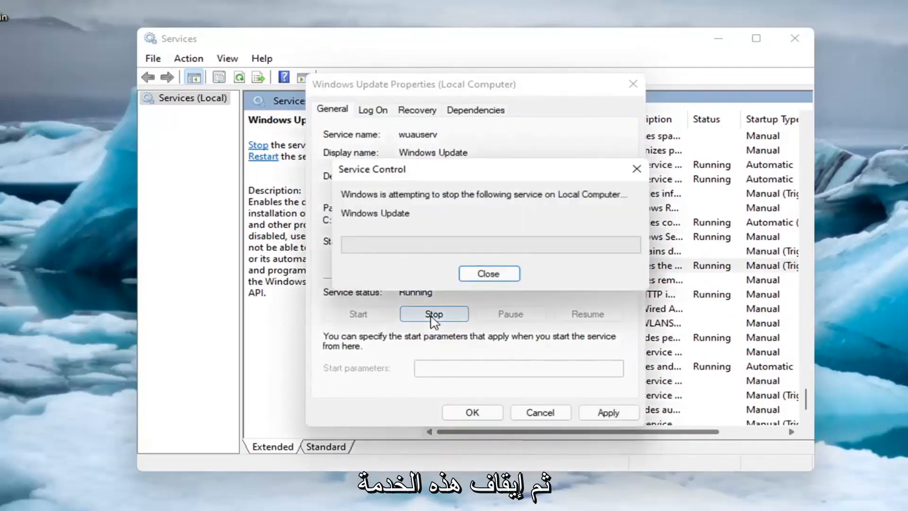
left_click(488, 273)
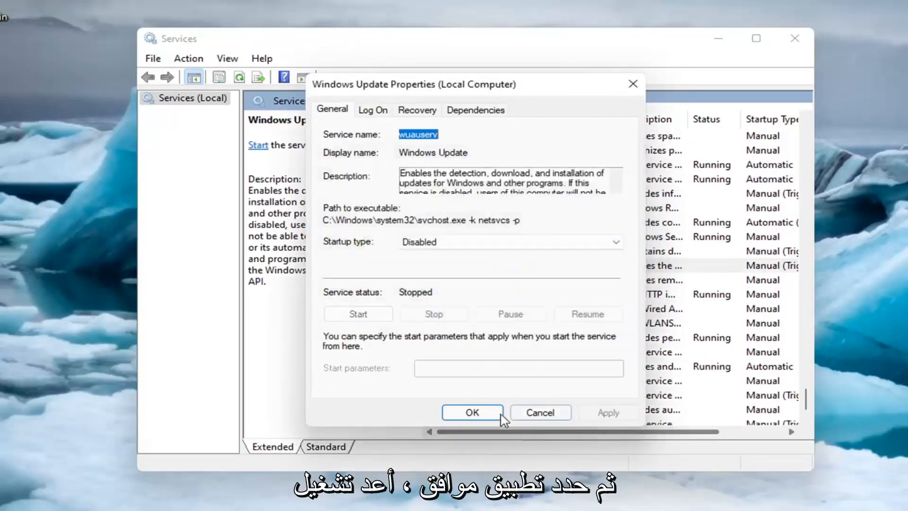
left_click(471, 413)
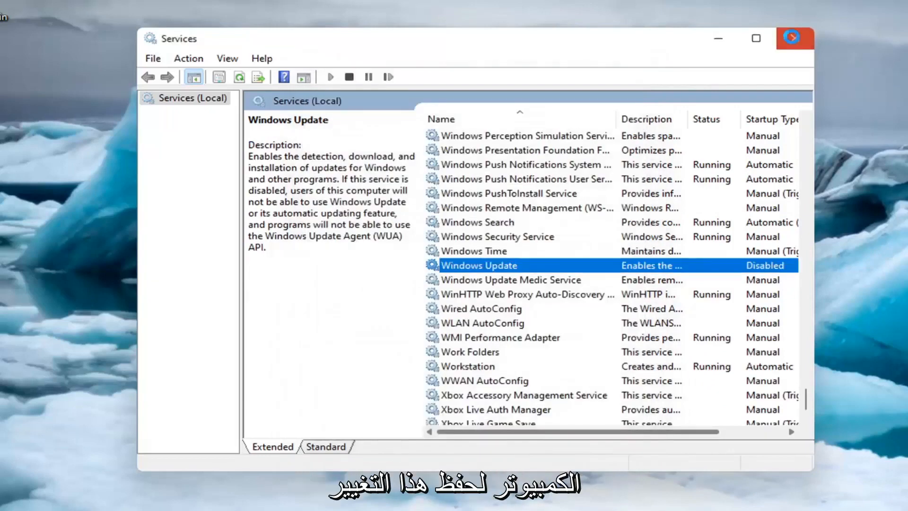
left_click(795, 38)
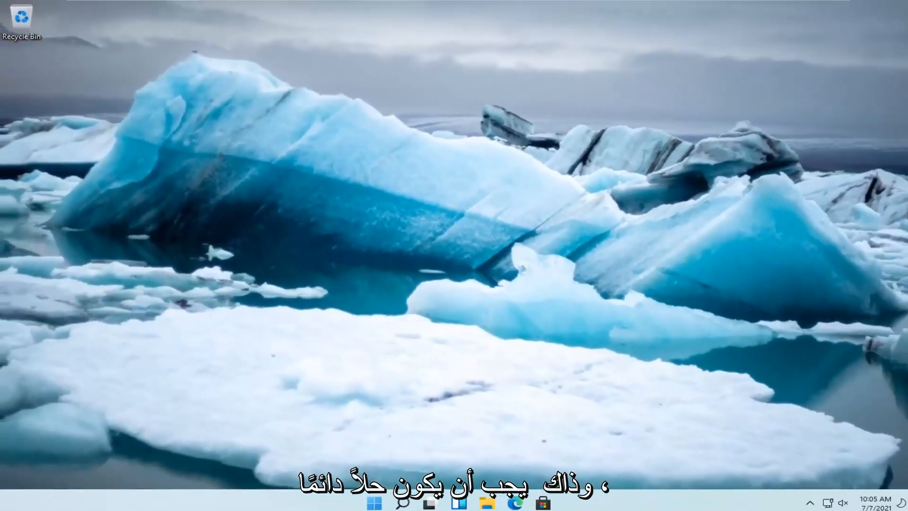